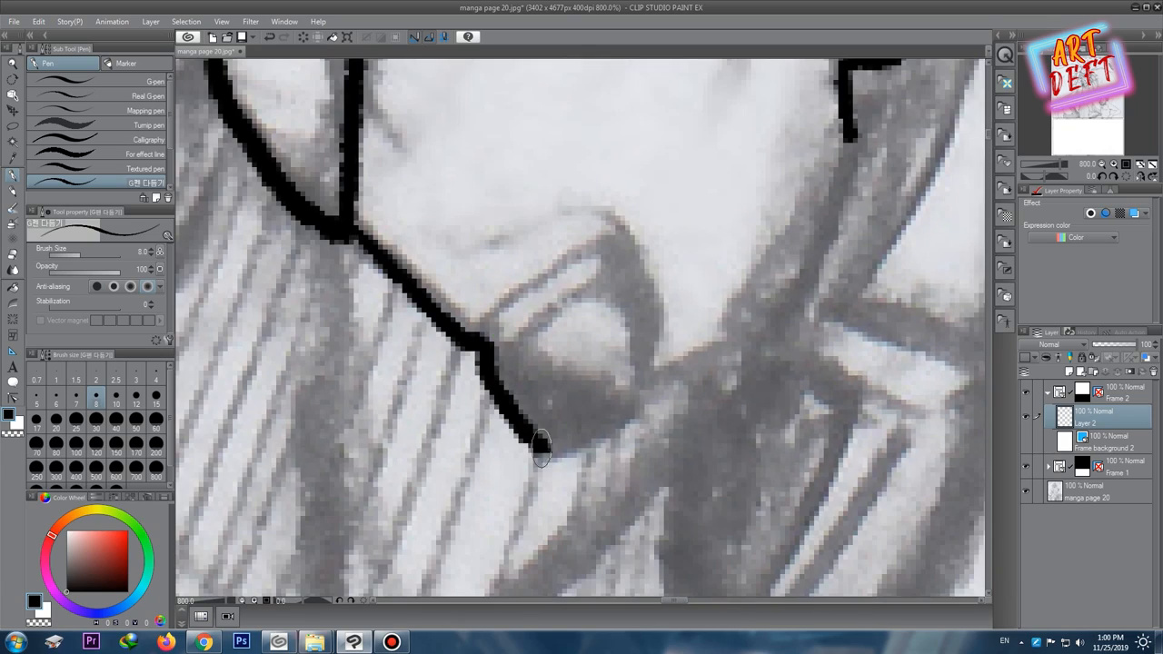
# Ink bold black contours along the bearded figure's jaw and beard over the pencil sketch.
pyautogui.moveTo(546, 445); pyautogui.dragTo(523, 345)
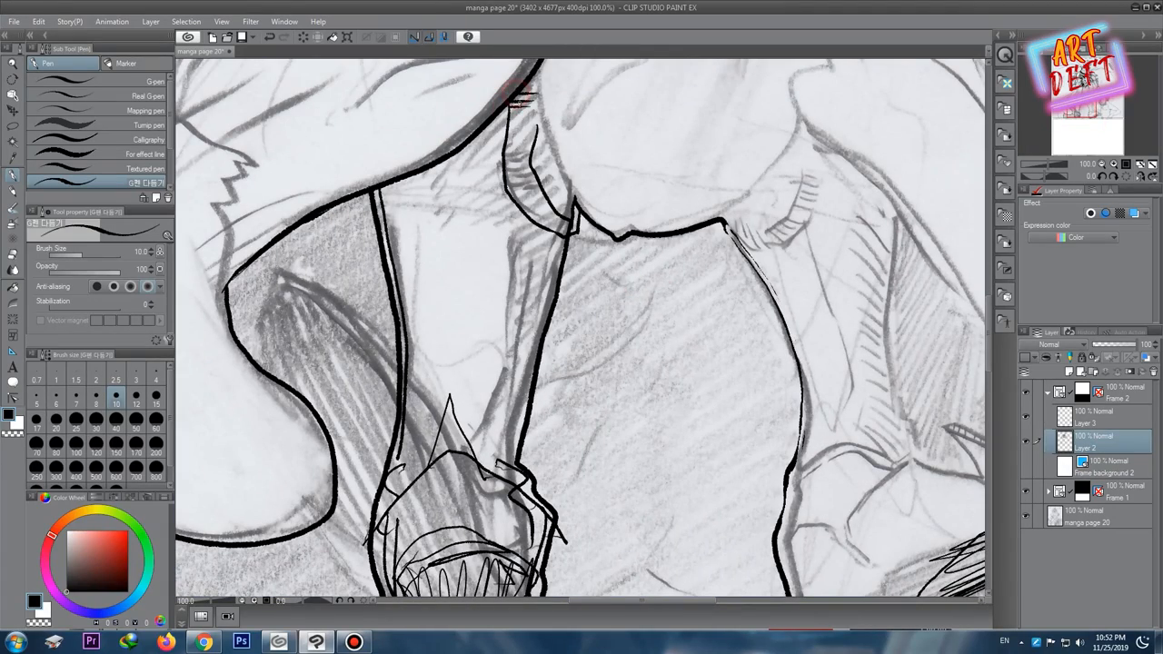
# Zoom the view onto the long pointed spike before outlining it.
pyautogui.scroll(-3)
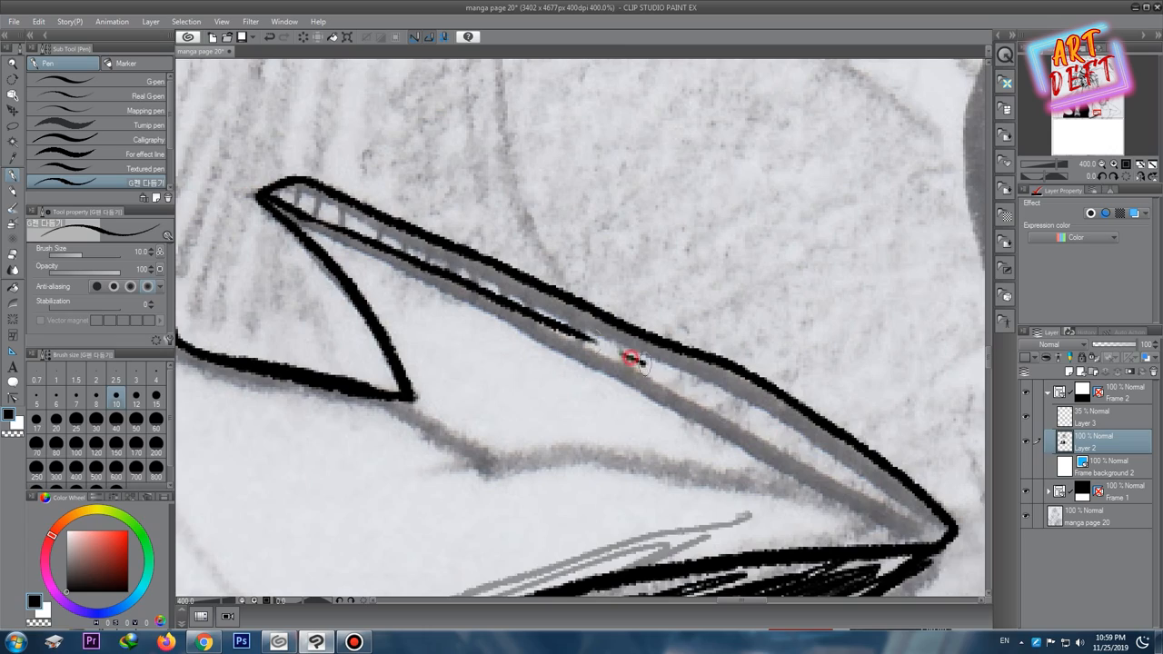
# Flick short hair strokes along the raised arm's contour above the shaggy mass.
pyautogui.moveTo(627, 354); pyautogui.dragTo(923, 508)
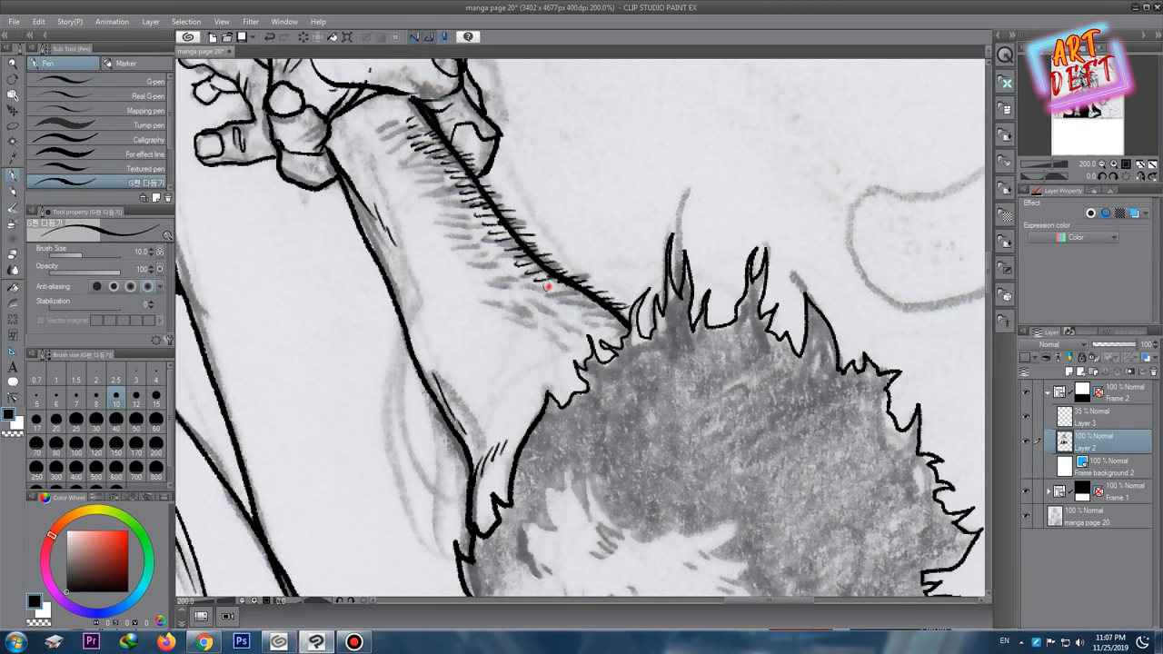
# Ink the screaming face details and fill the beard and hair solid black.
pyautogui.moveTo(545, 287); pyautogui.dragTo(433, 182)
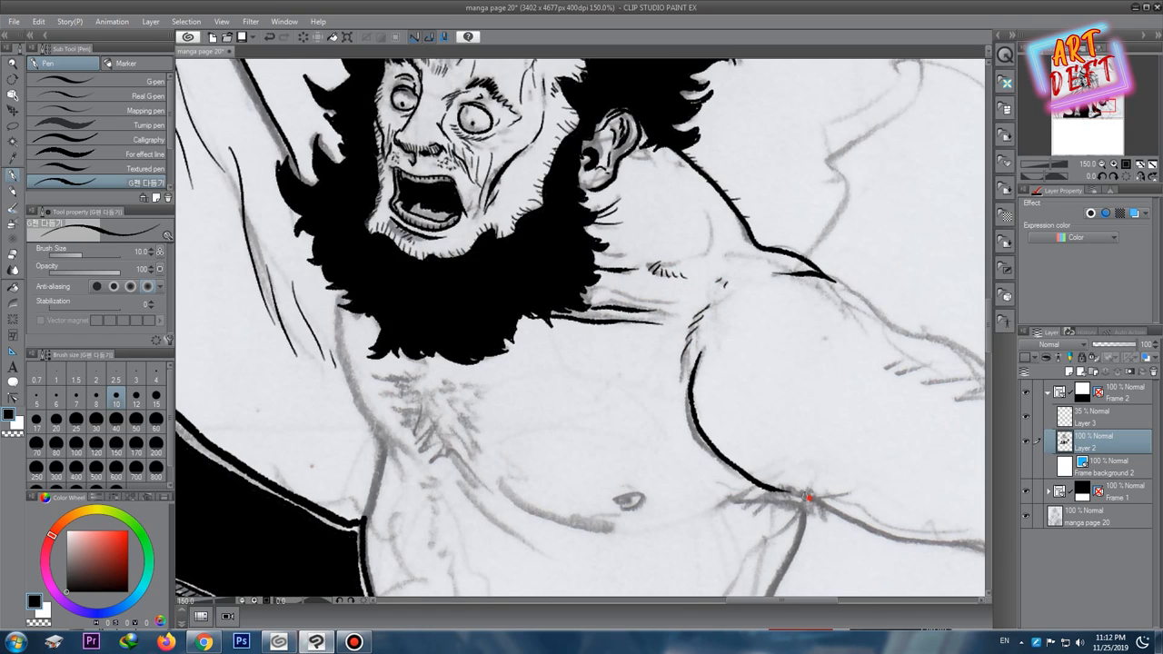
# Draw chest hair strokes and the shoulder and armpit contour lines on the torso.
pyautogui.moveTo(809, 494); pyautogui.dragTo(818, 523)
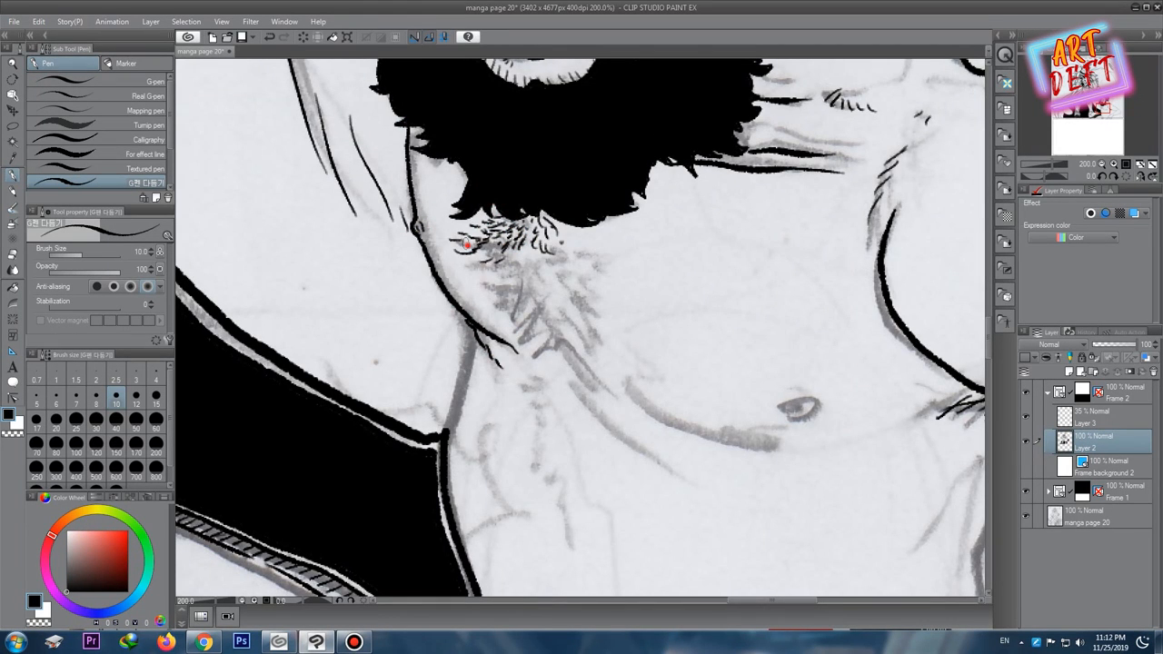
pyautogui.moveTo(473, 246); pyautogui.dragTo(509, 263)
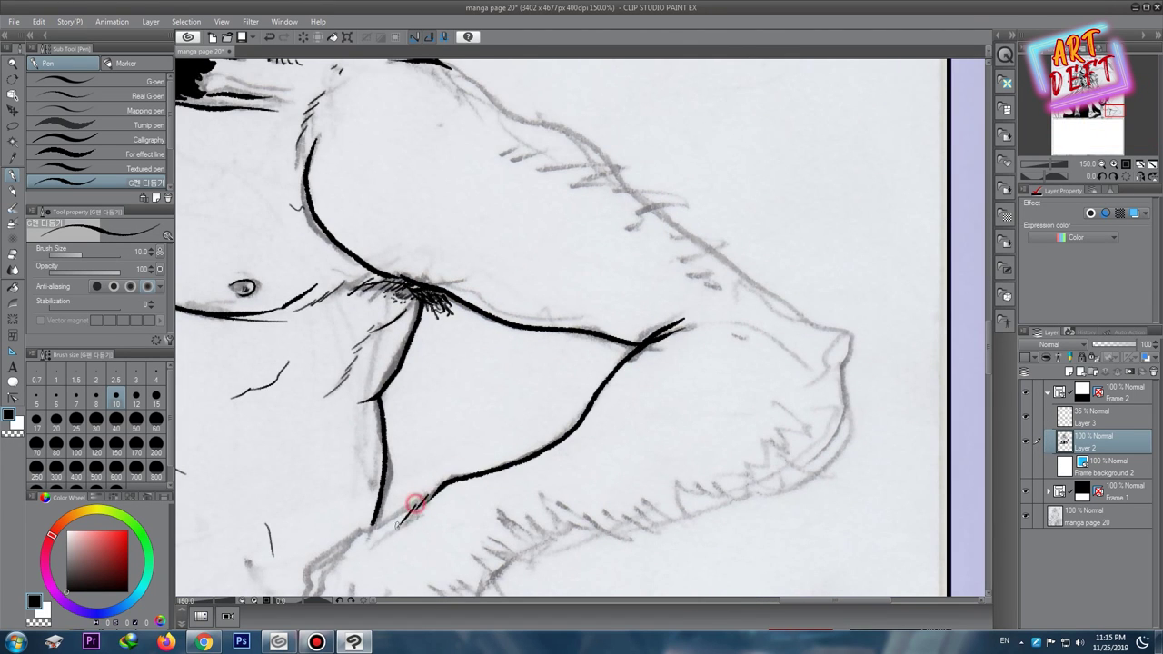
# Flick small hair strokes along the arm outline, reaching the armored hand area.
pyautogui.scroll(-3)
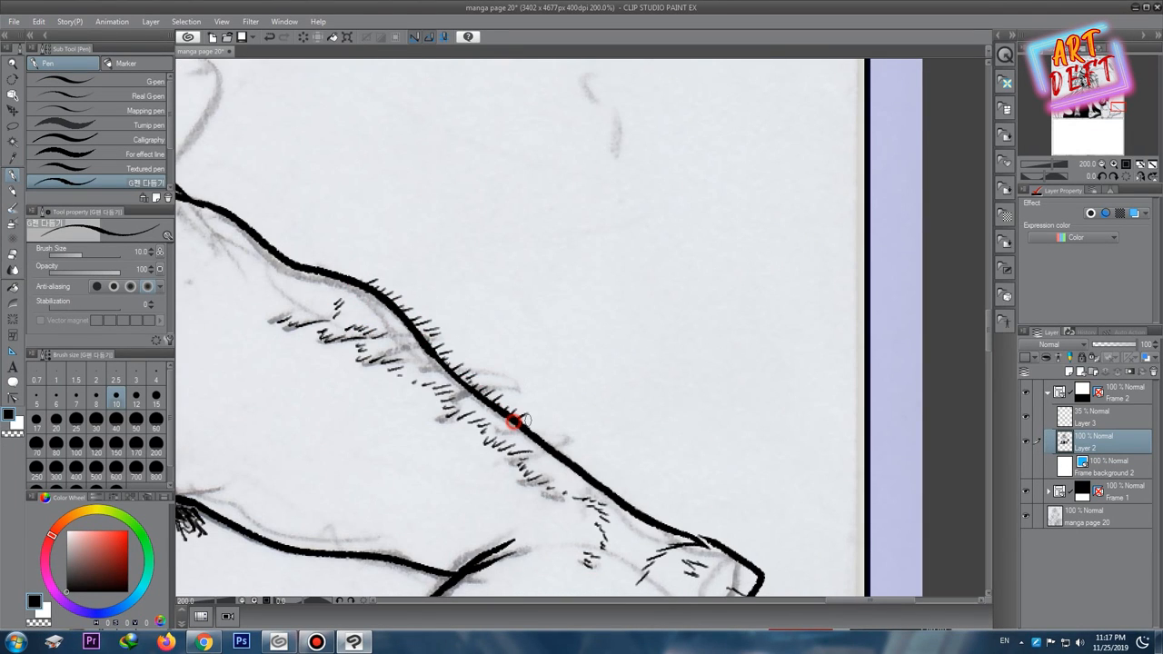
pyautogui.moveTo(513, 417); pyautogui.dragTo(491, 434)
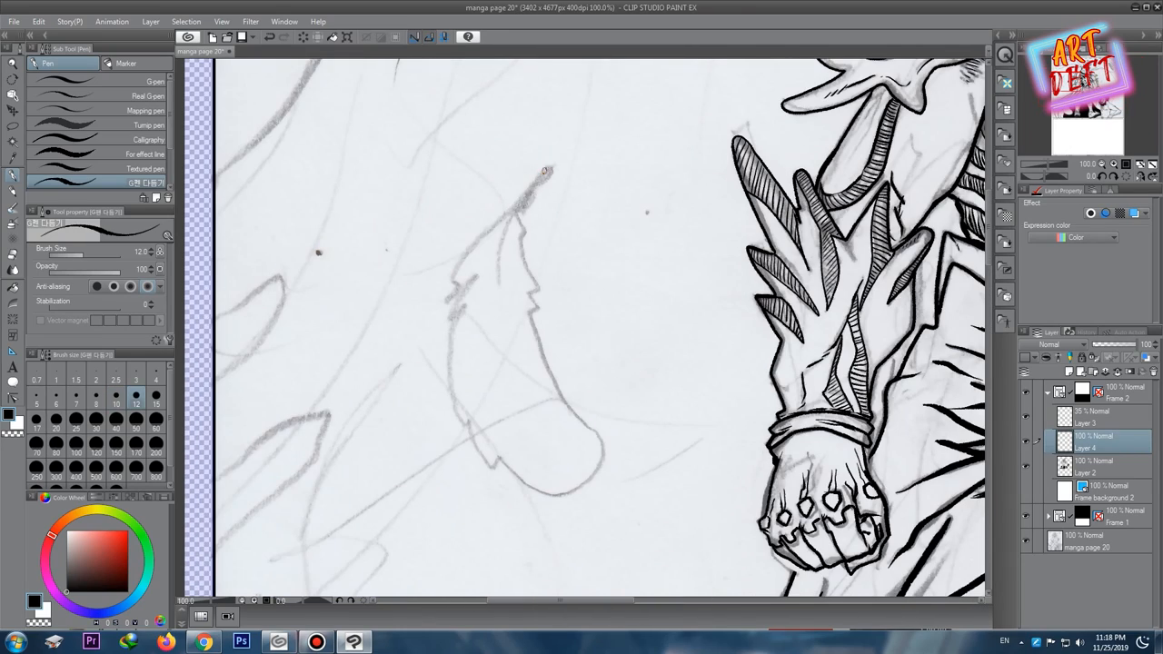
# Rotate and scale the floating feather beside the figures, confirm it, and return to the Pen.
pyautogui.moveTo(545, 167); pyautogui.dragTo(545, 490)
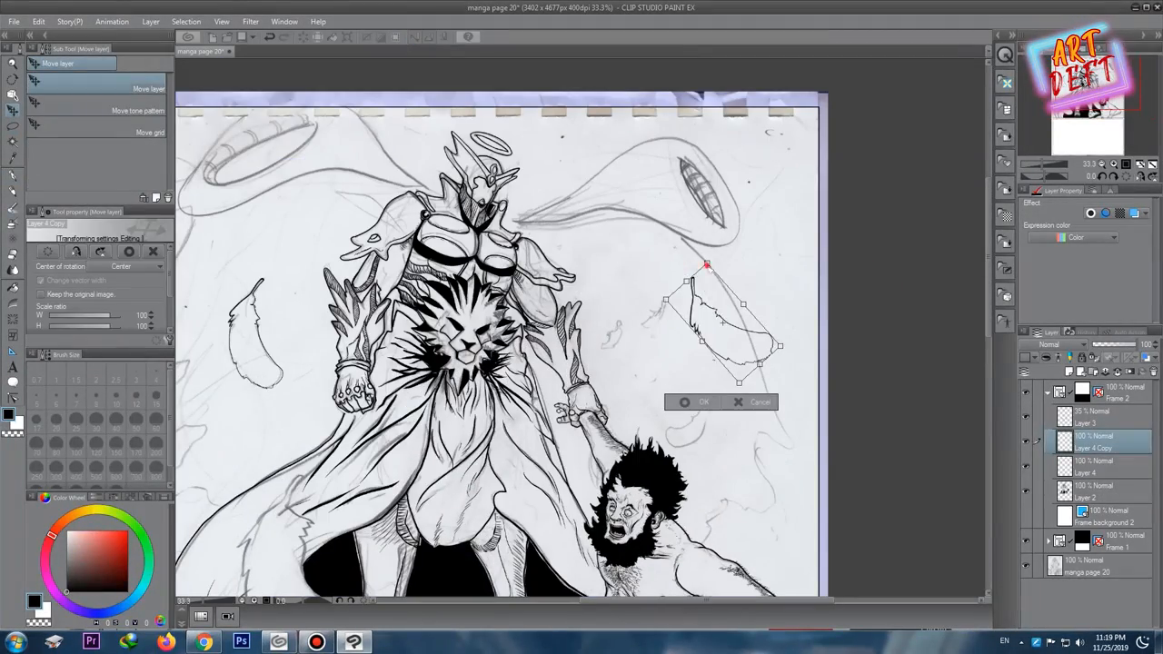
pyautogui.click(694, 402)
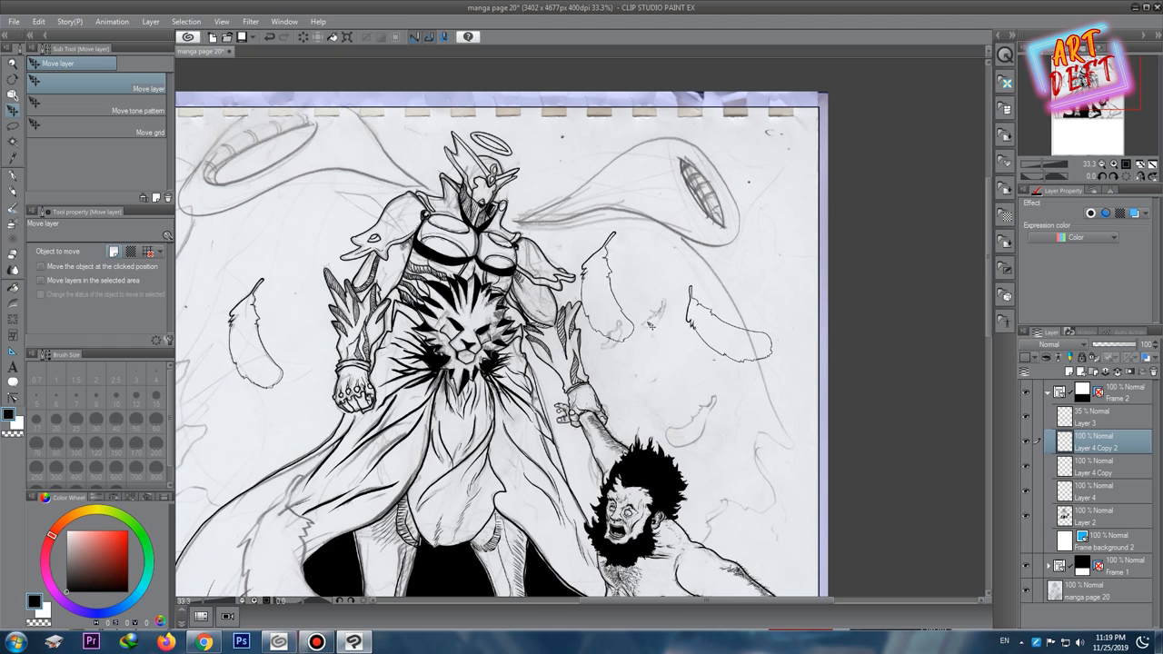
pyautogui.click(36, 16)
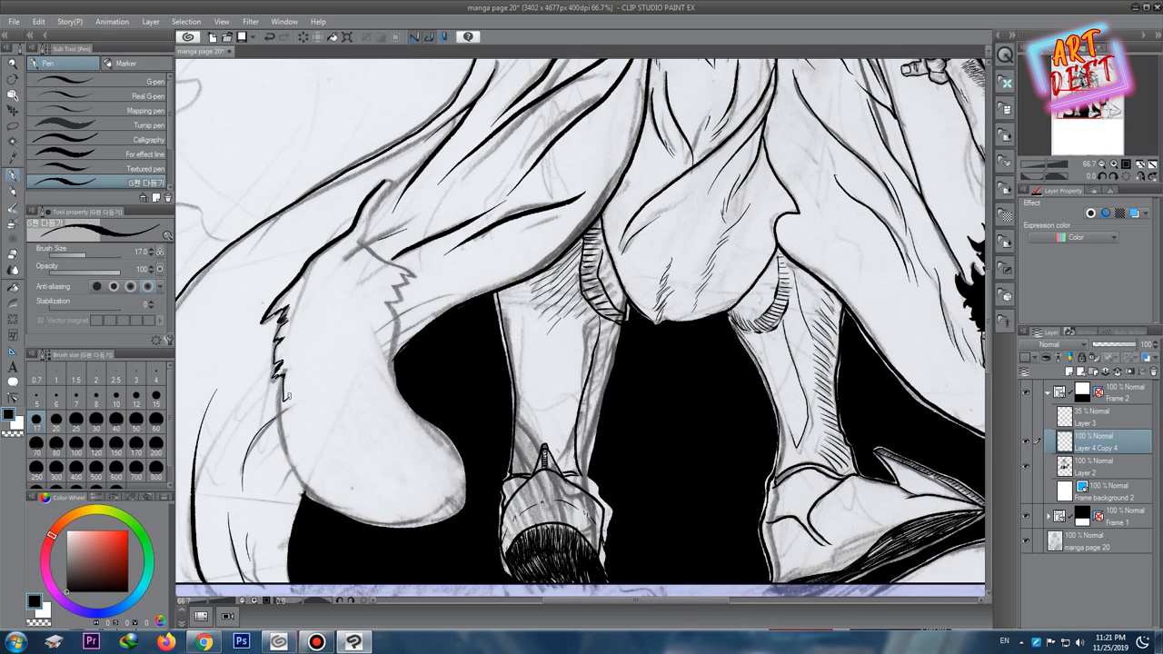
# Free-transform the duplicated halo rings toward the left side of the angel.
pyautogui.moveTo(291, 381); pyautogui.dragTo(436, 509)
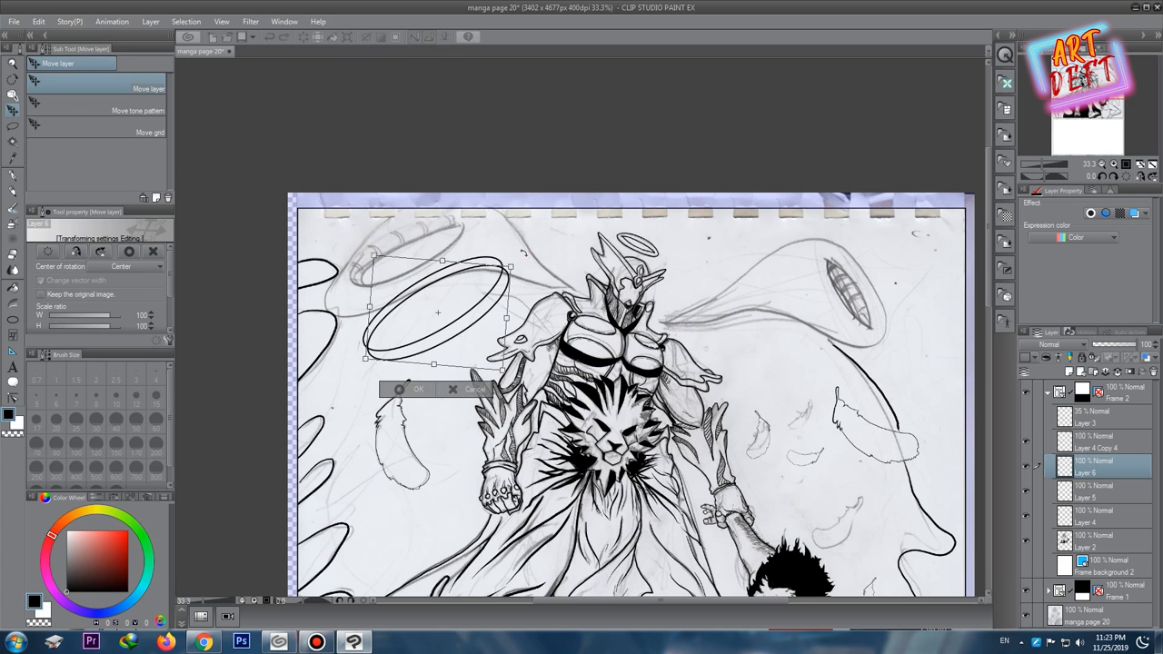
# Confirm the transformed halo rings' placement around the angel.
pyautogui.click(399, 389)
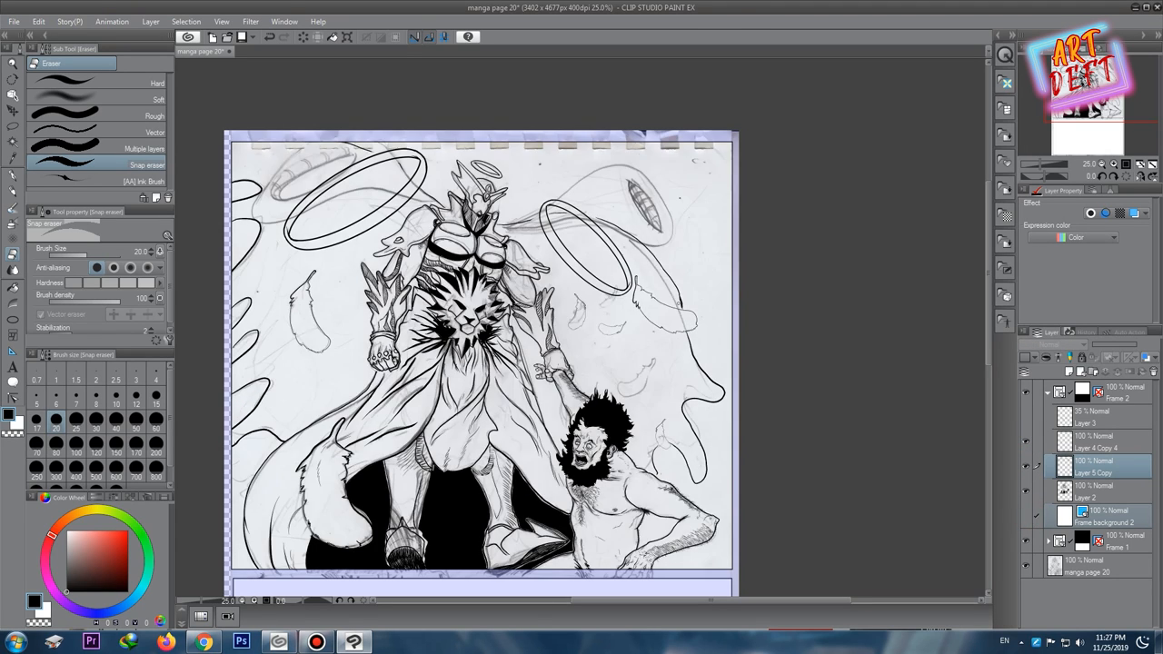
# Switch from Clip Studio Paint to the browser showing the YouTube music video.
pyautogui.click(316, 640)
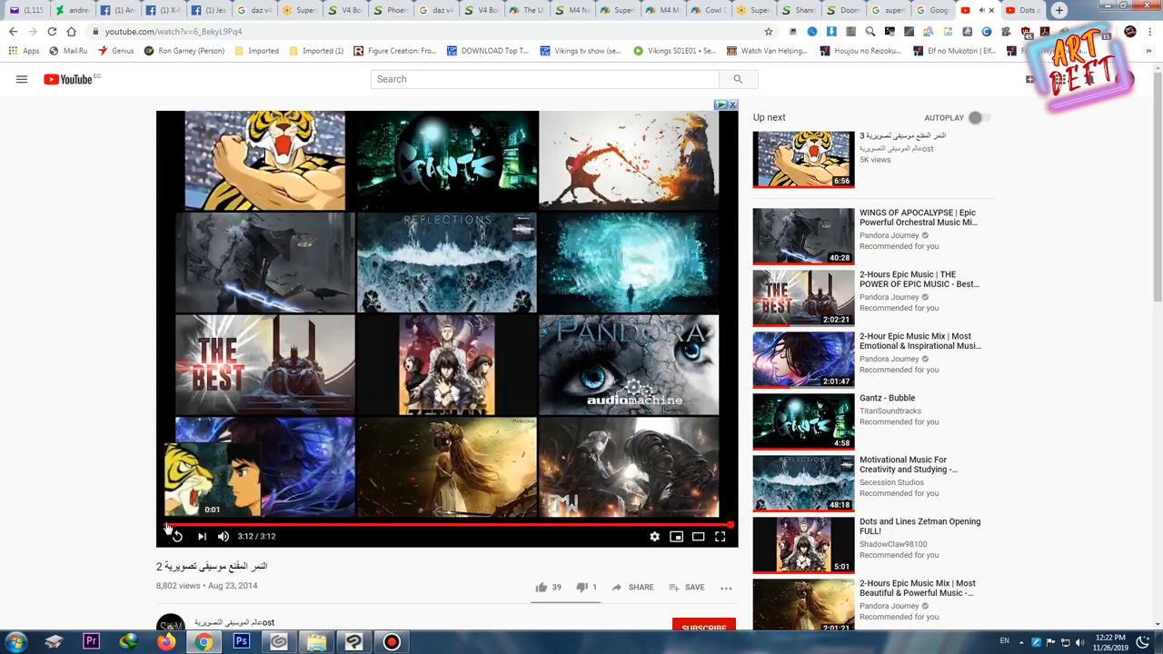
# Replay the finished epic music video in the YouTube player.
pyautogui.click(243, 639)
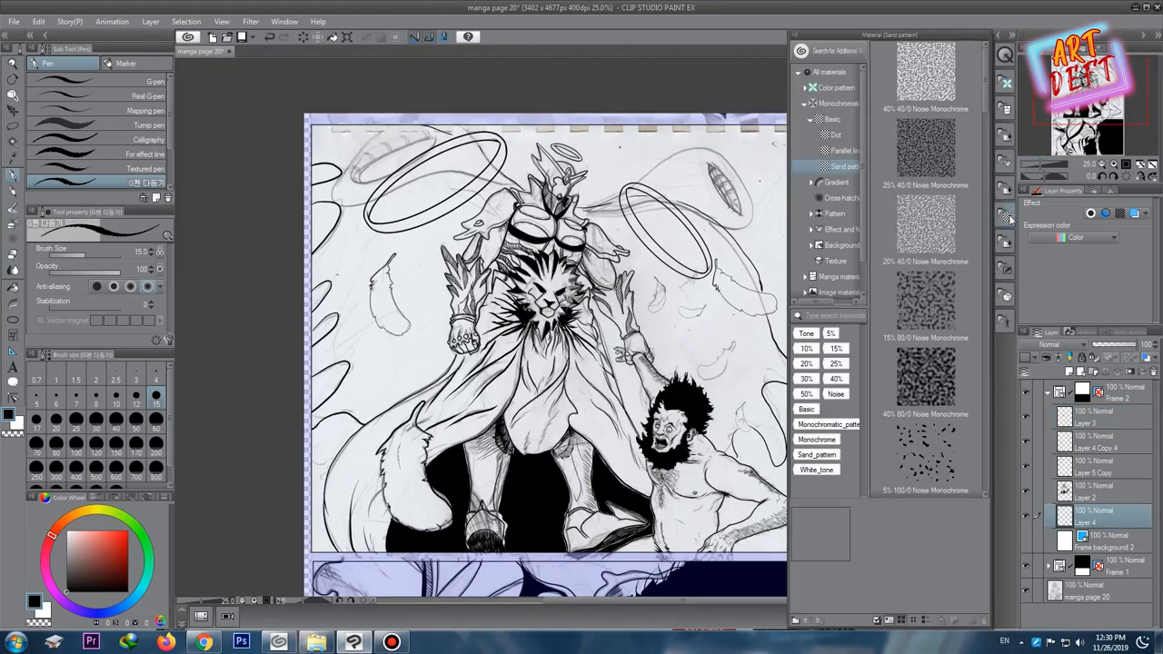
# Pick a monochrome dot tone material to shade the background around the angel.
pyautogui.click(832, 134)
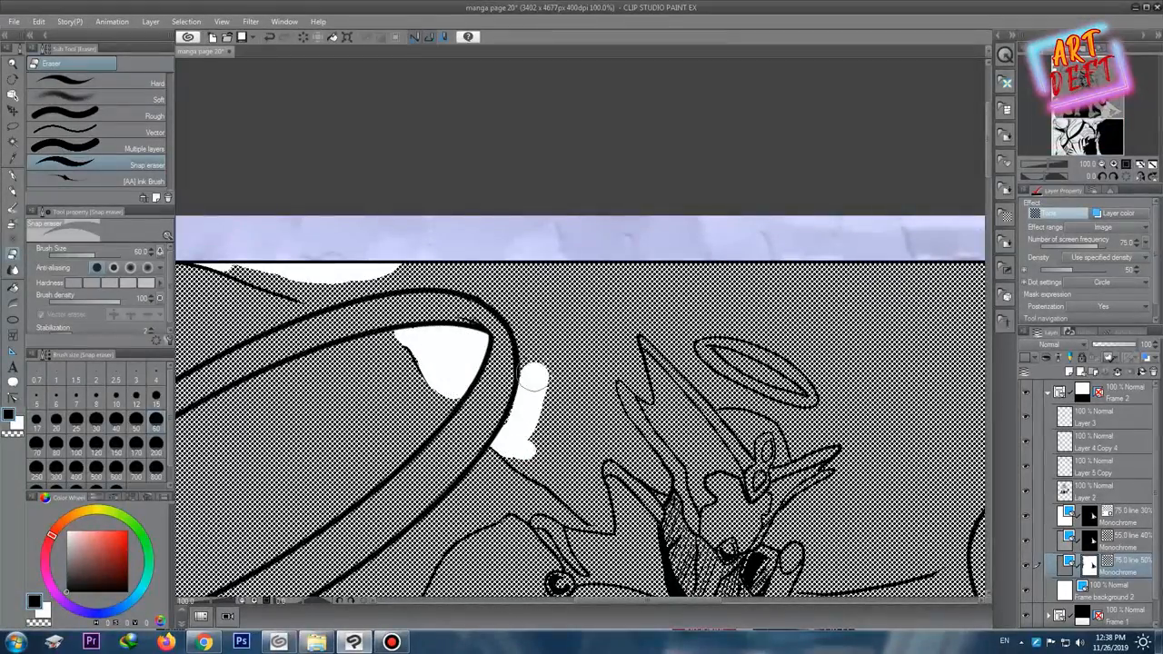
# Erase white shapes from the dot tone inside the ring, beside the bearded figure and within the wing outline.
pyautogui.moveTo(527, 381); pyautogui.dragTo(509, 454)
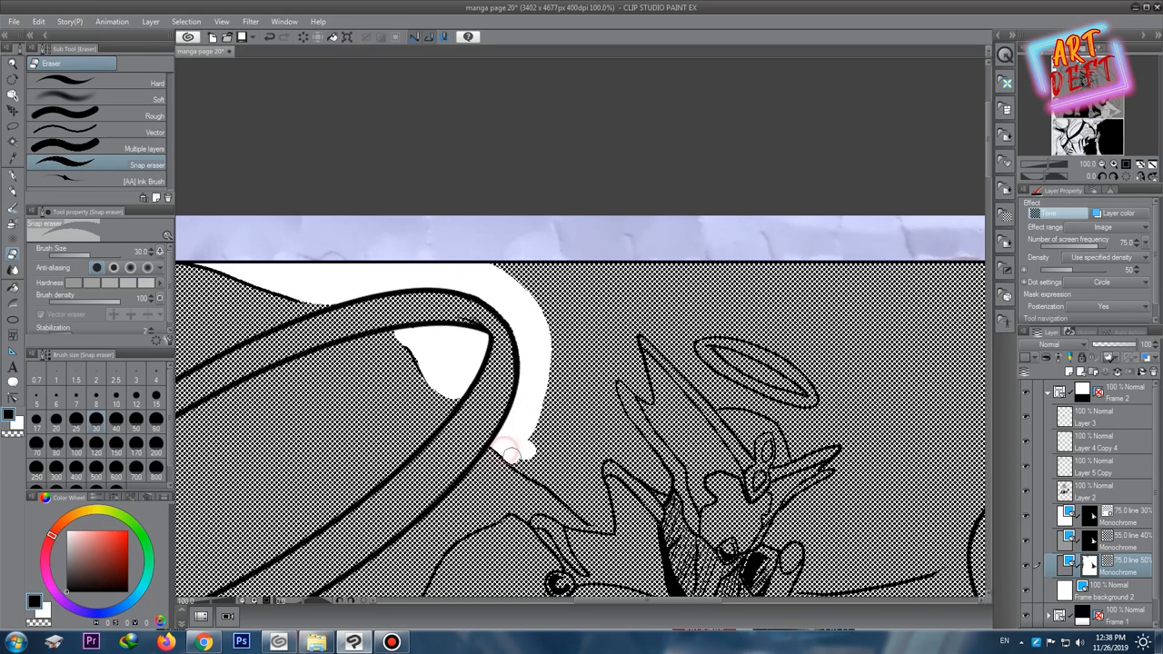
pyautogui.moveTo(536, 454); pyautogui.dragTo(609, 382)
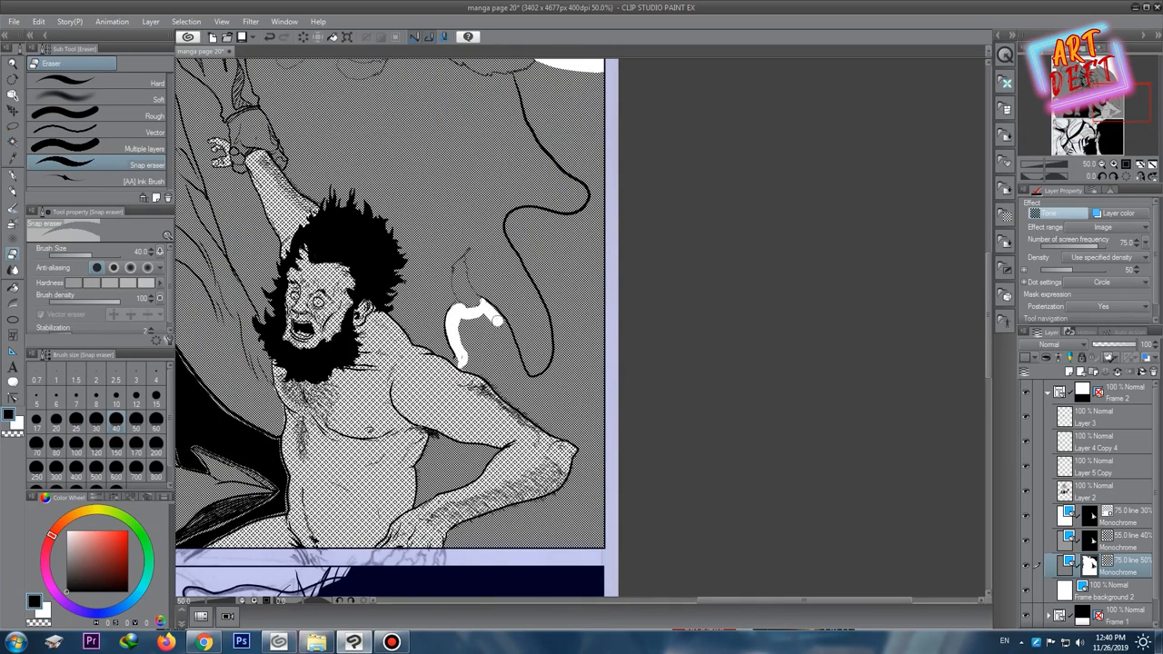
pyautogui.moveTo(509, 327); pyautogui.dragTo(563, 454)
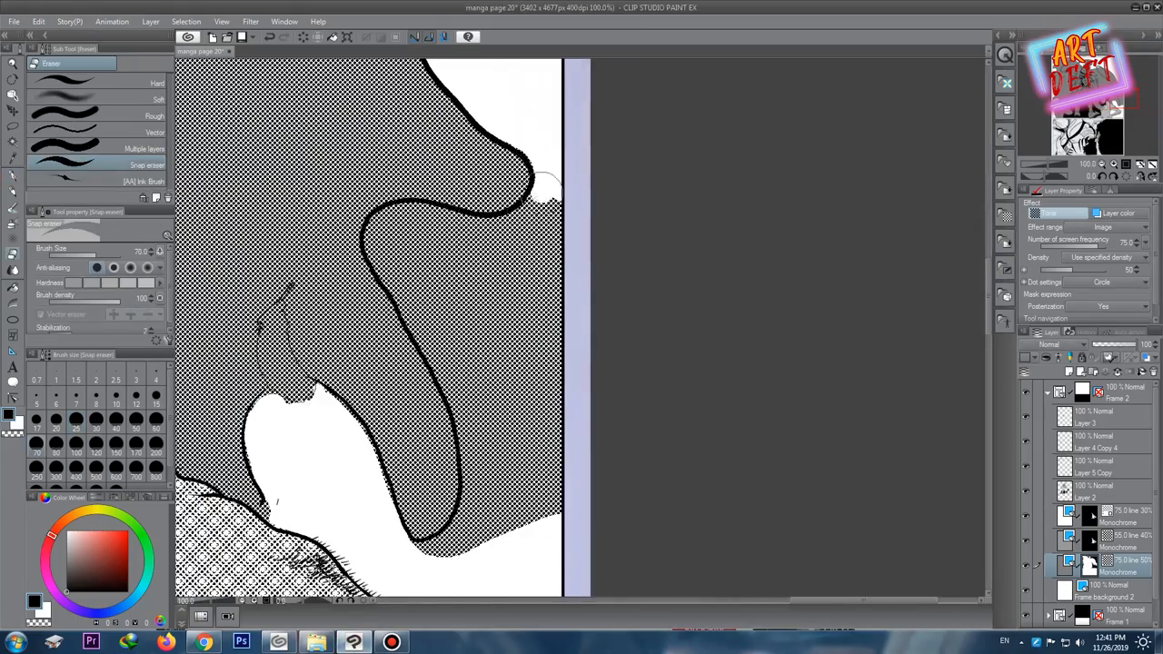
pyautogui.moveTo(545, 191); pyautogui.dragTo(432, 560)
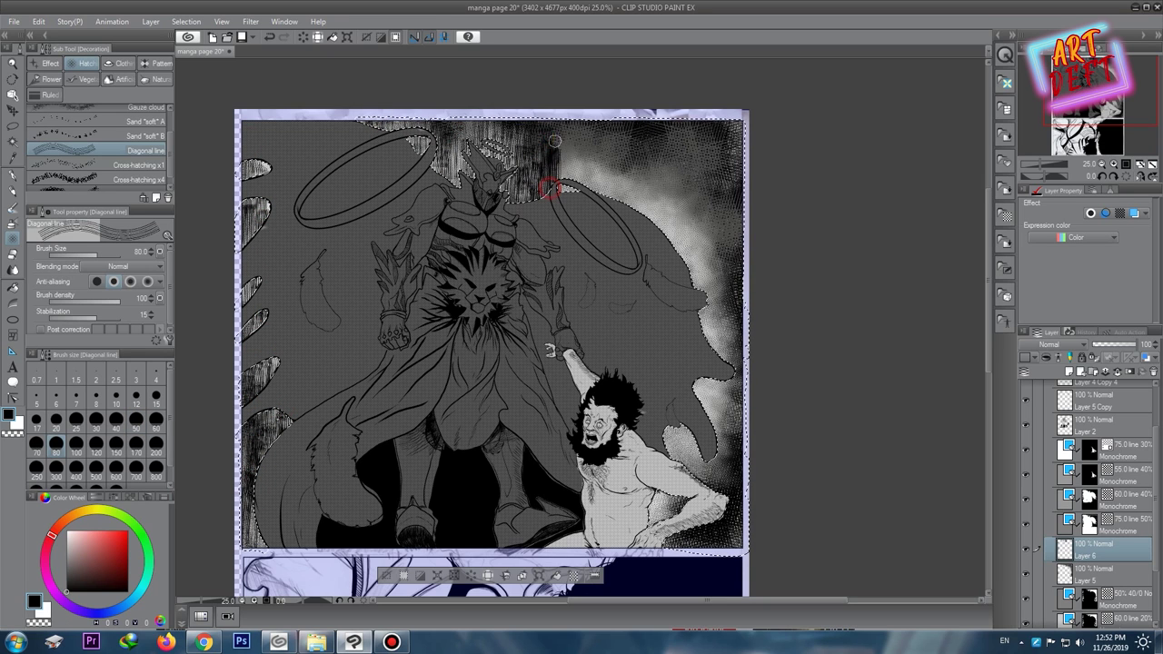
# Brush scratchy cross-hatched texture over the dark background around the figures.
pyautogui.moveTo(545, 181); pyautogui.dragTo(736, 178)
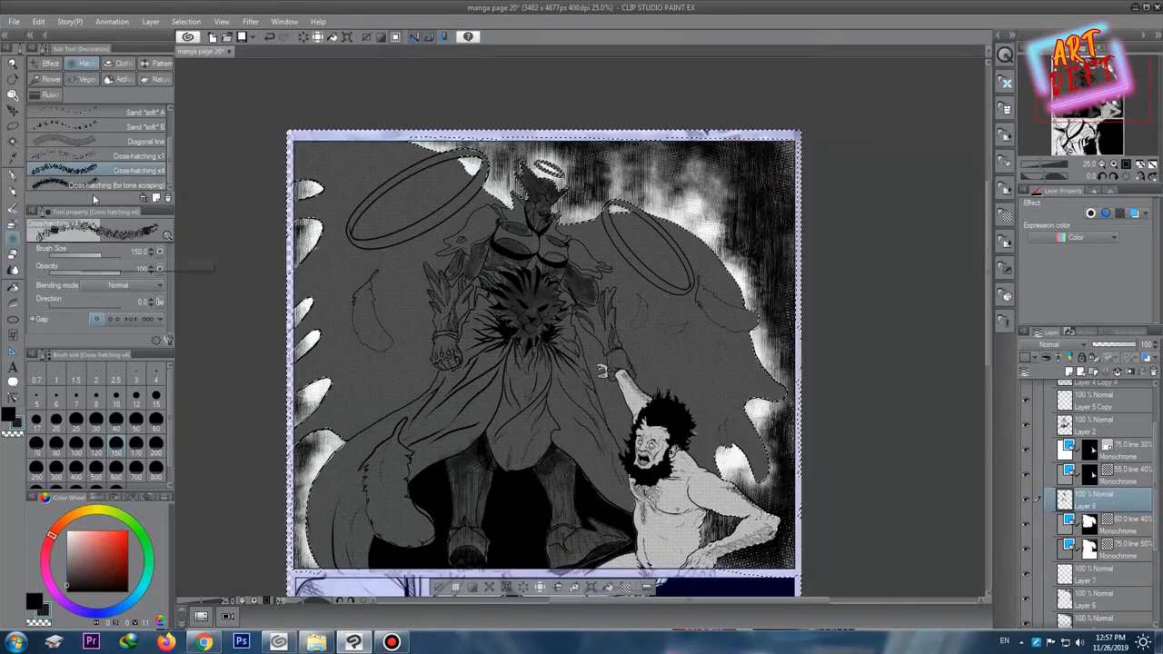
# Switch to the pen sub tool for streak texture over the angel's robe.
pyautogui.click(142, 141)
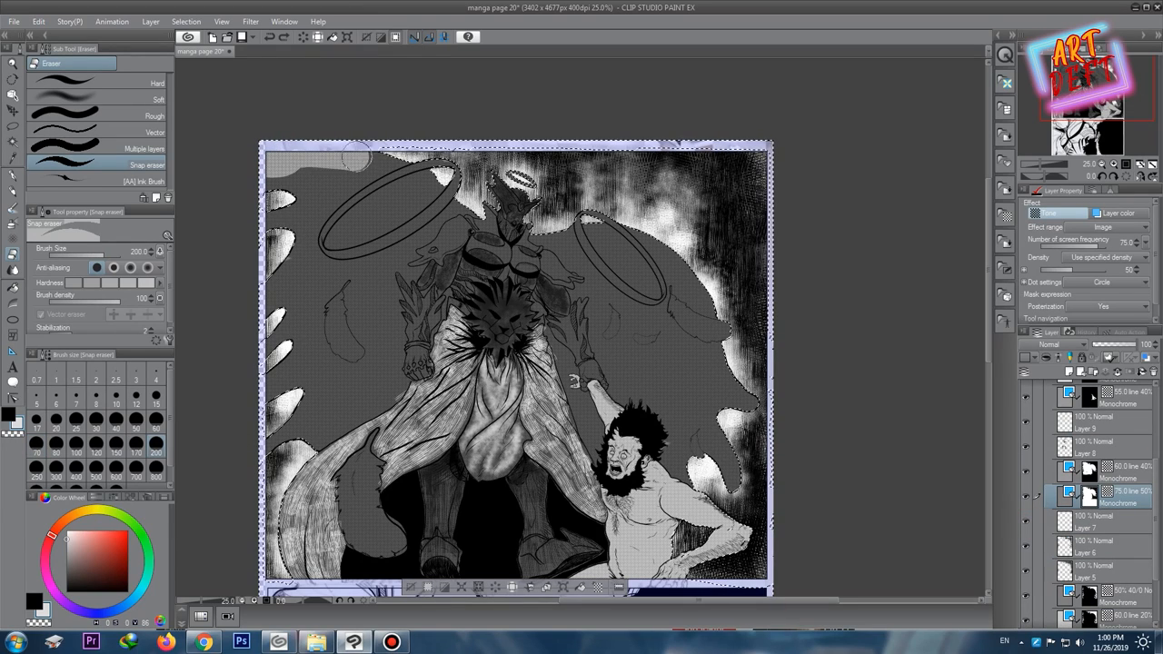
# Dab light gray patches with the Drip shade pen across the left and right wings.
pyautogui.click(308, 276)
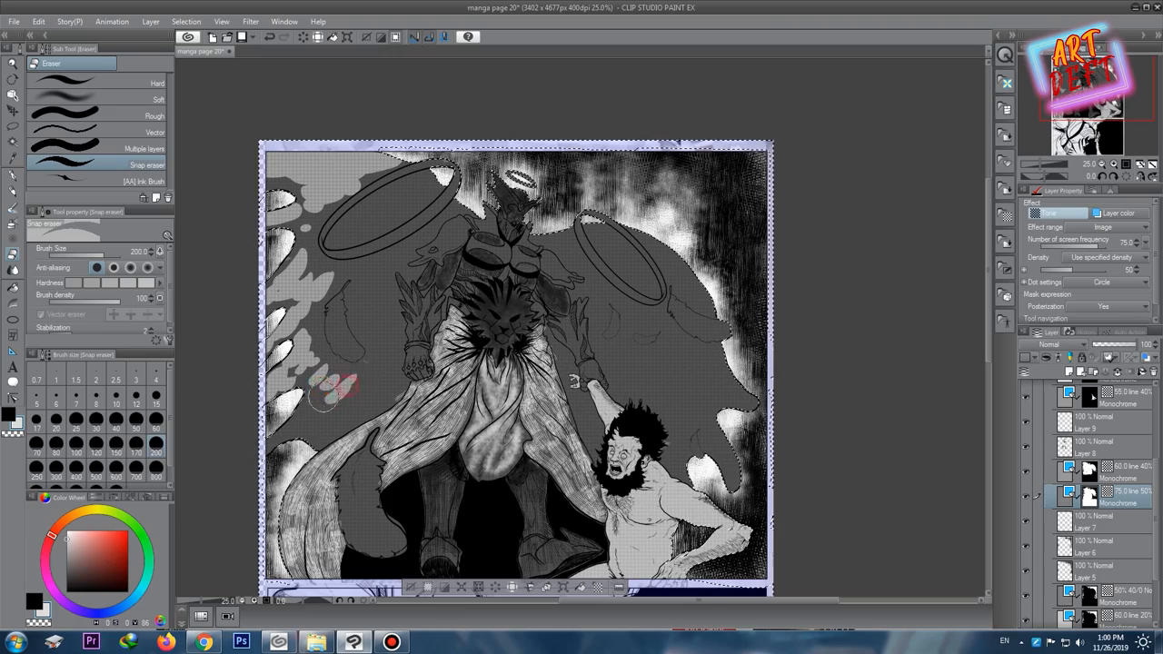
pyautogui.moveTo(327, 391); pyautogui.dragTo(331, 232)
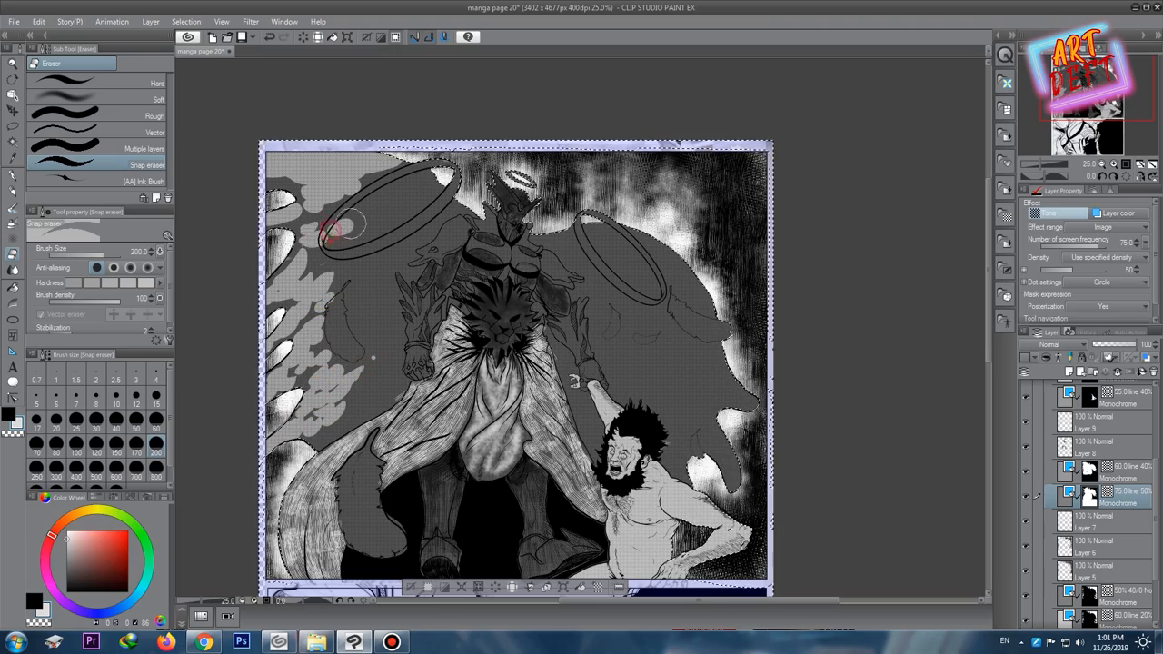
pyautogui.moveTo(341, 227); pyautogui.dragTo(408, 178)
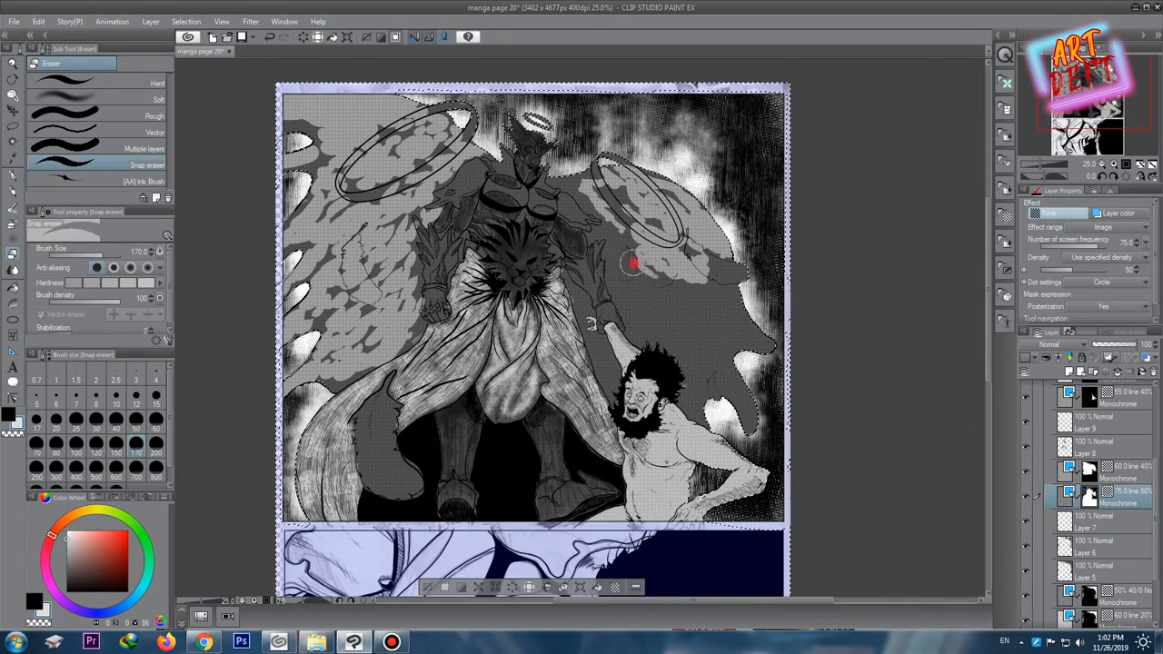
pyautogui.moveTo(632, 263); pyautogui.dragTo(738, 318)
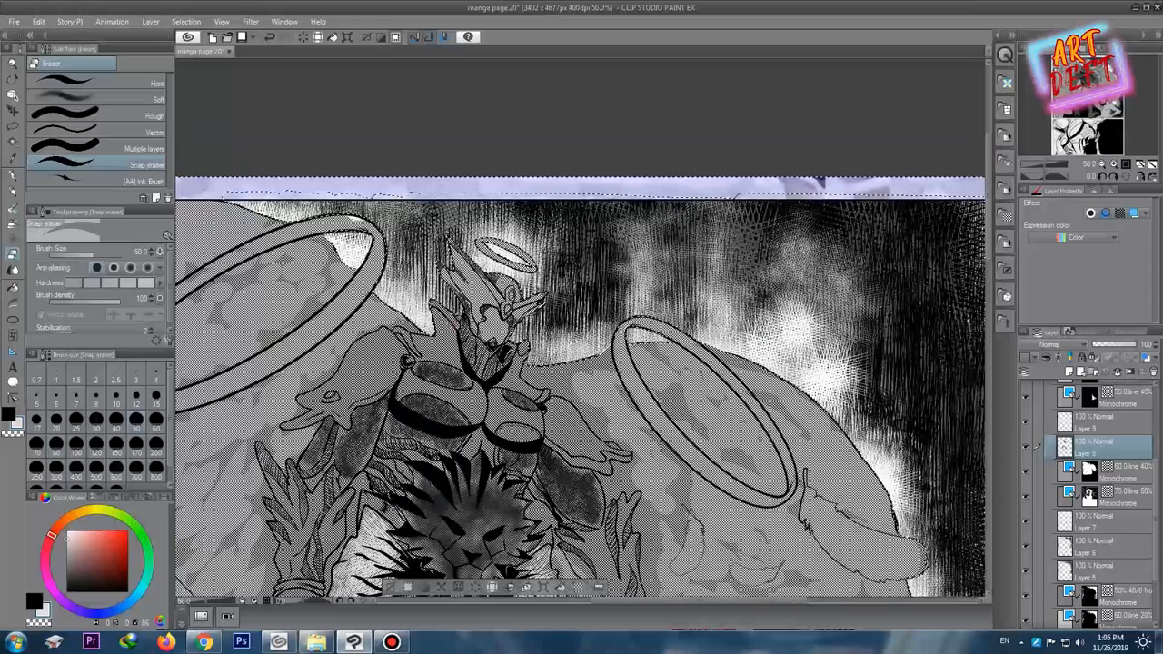
# Paint mottled grey shading on the wings with a textured decoration brush.
pyautogui.click(385, 396)
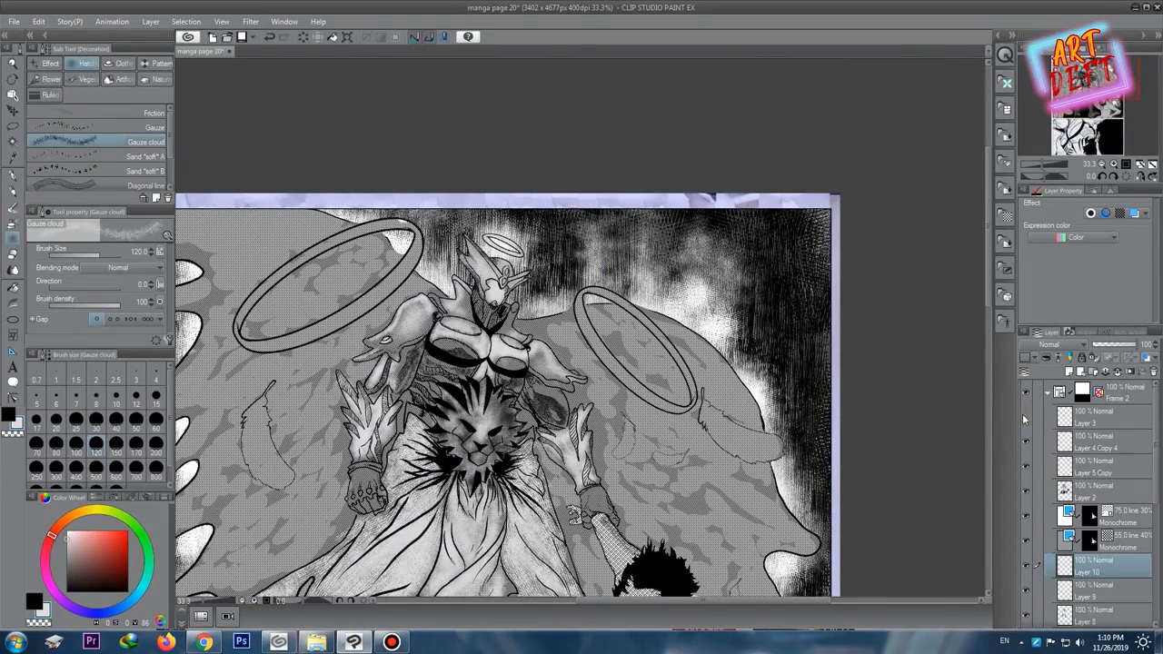
pyautogui.scroll(-3)
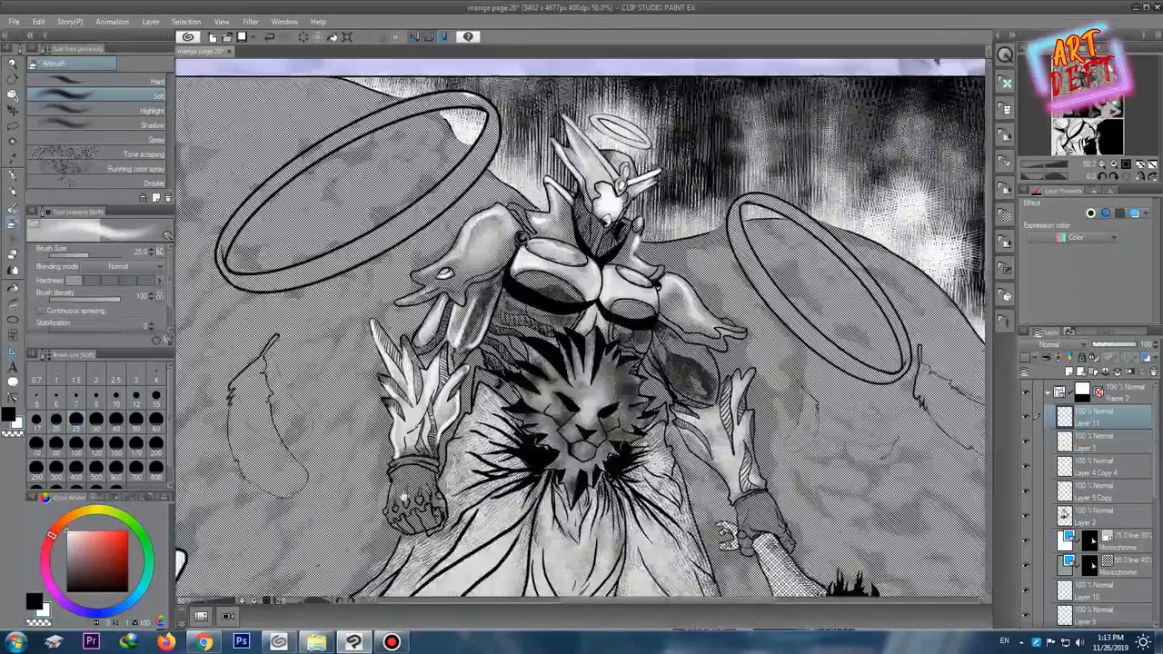
# Scroll the sub tool list toward the Airbrush Highlight brush.
pyautogui.scroll(-3)
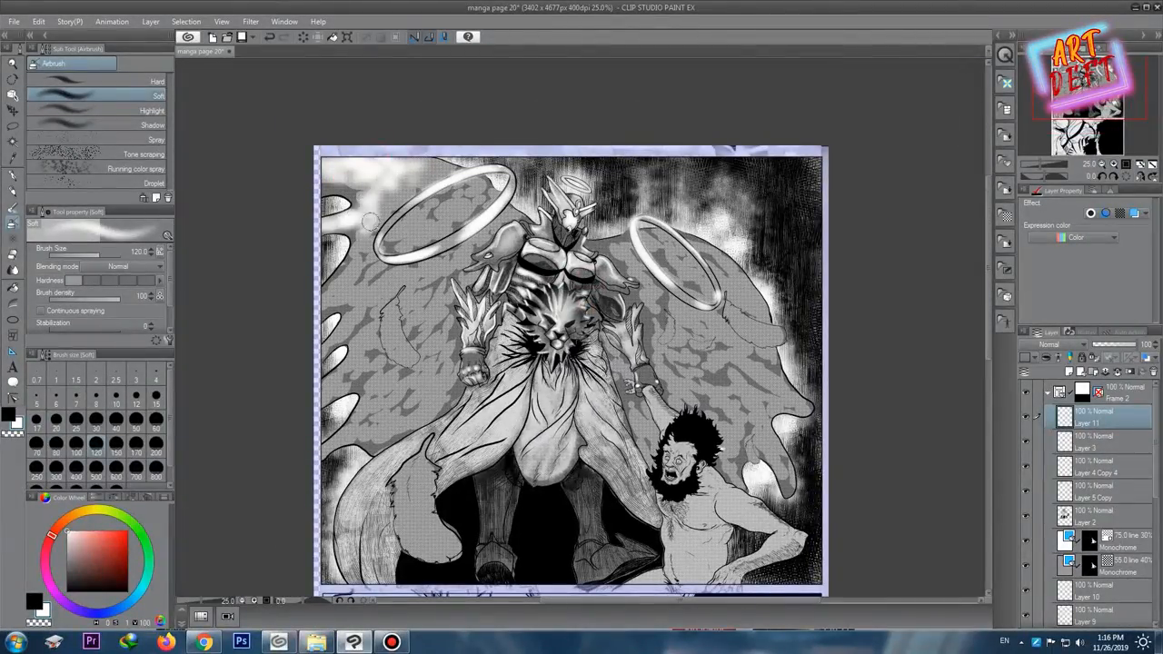
# Airbrush soft tone across the left wing and background of the top panel.
pyautogui.moveTo(363, 227); pyautogui.dragTo(382, 436)
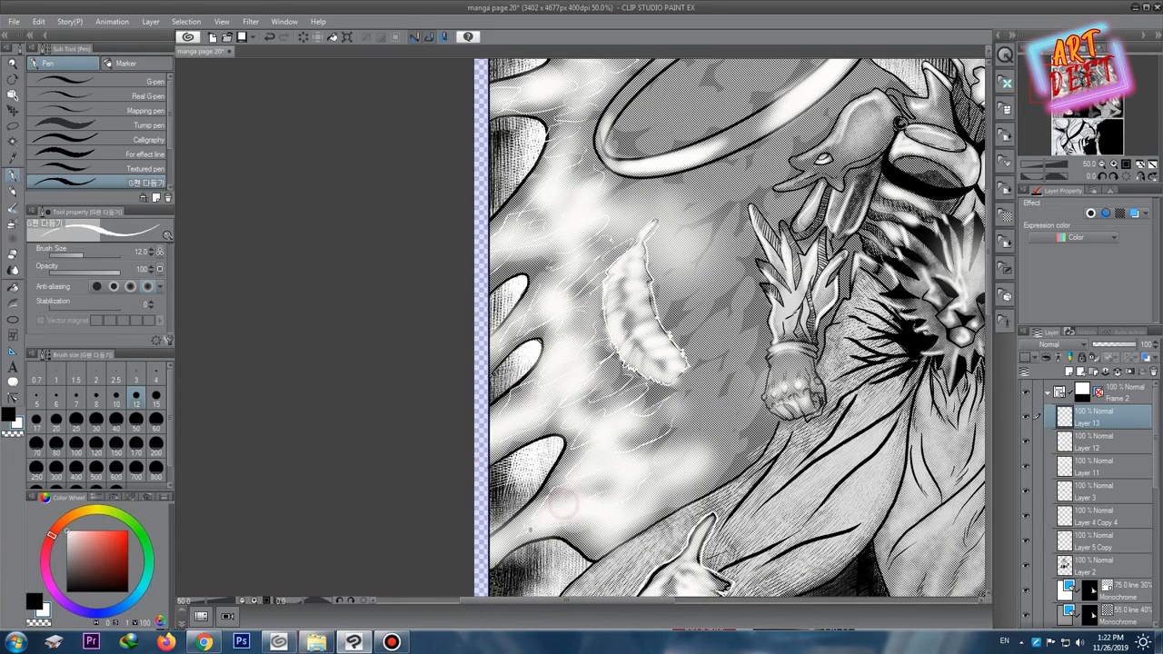
# Draw a white G-pen stroke on the left wing for the glowing feather streaks.
pyautogui.click(391, 643)
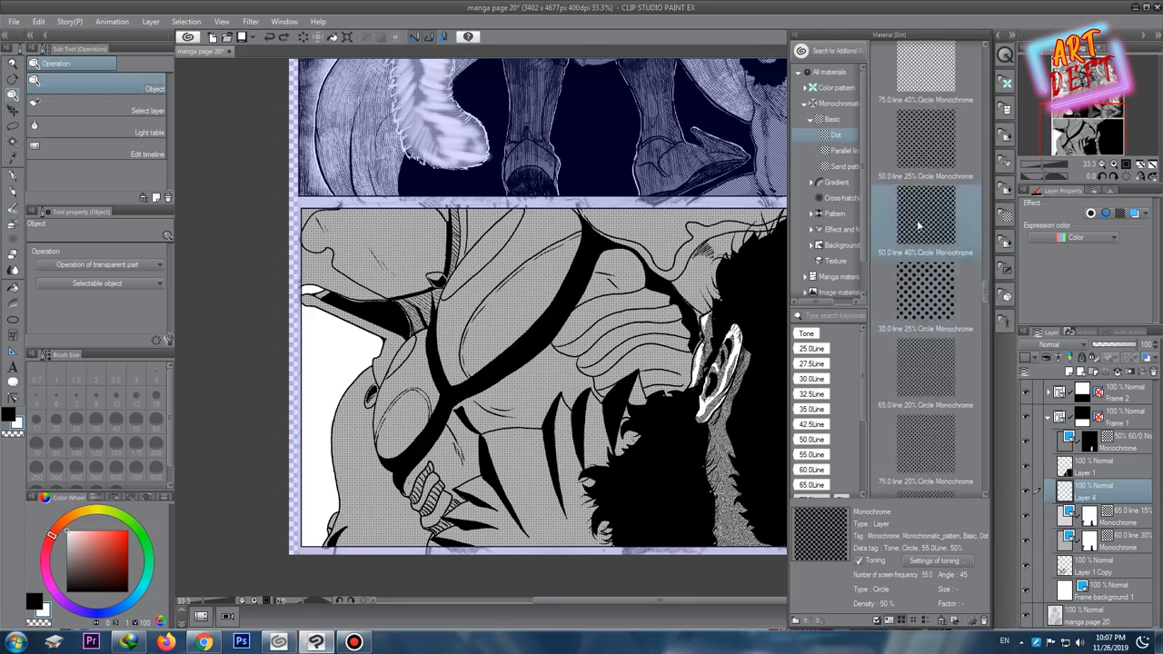
# Apply a circle dot screentone to the bearded man's close-up in the lower panel.
pyautogui.click(919, 263)
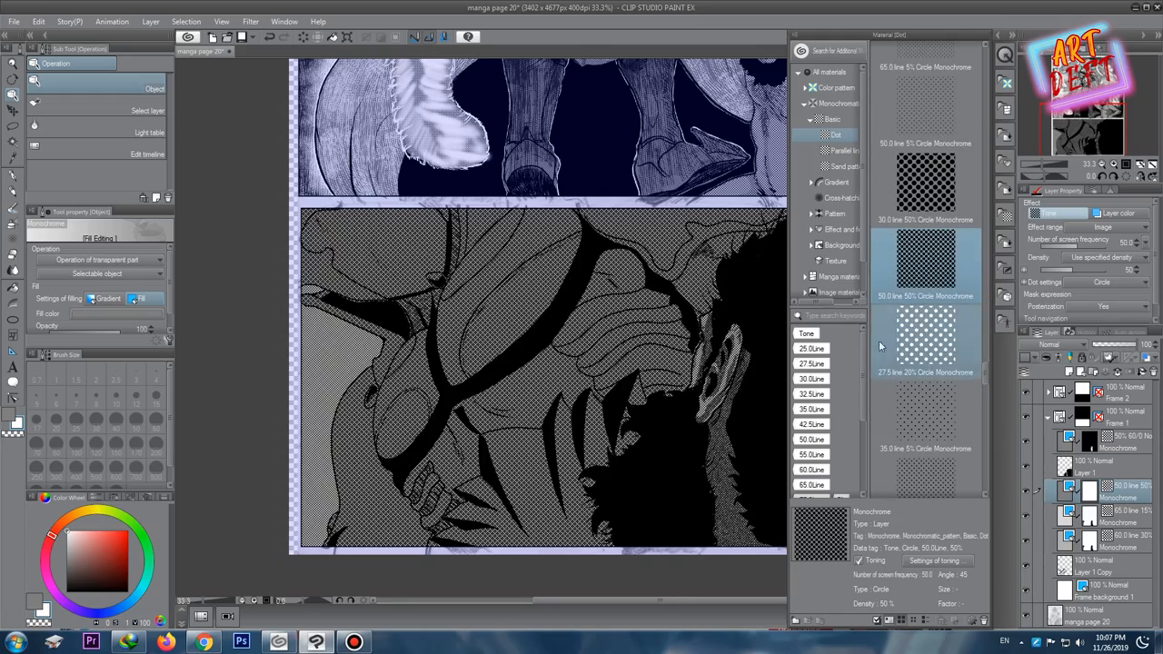
# Scroll down to the lower panel to shade the armored figure and white burst.
pyautogui.scroll(-3)
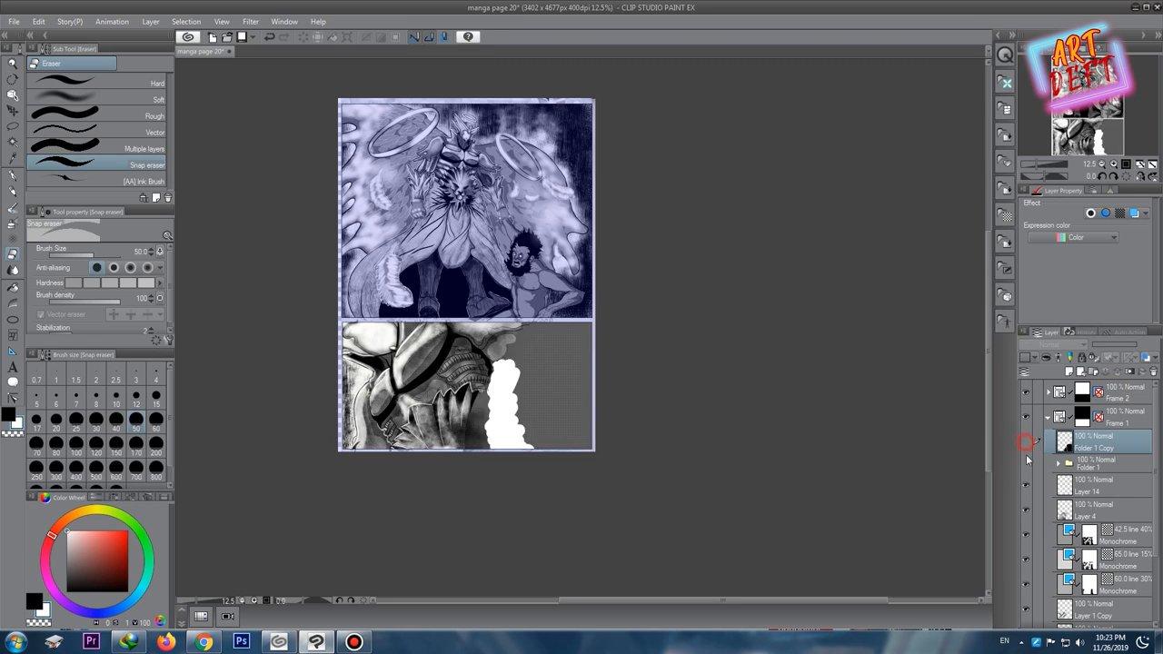
# Blur the dark lower panel with a Gaussian blur of about 27.16 and confirm.
pyautogui.click(269, 22)
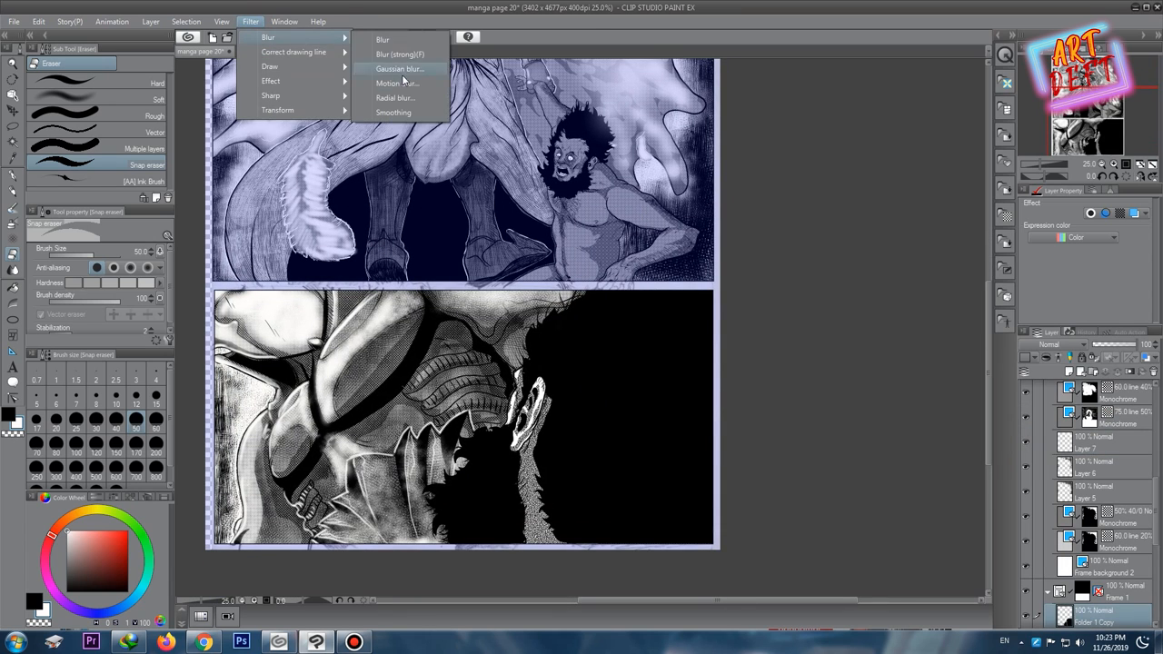
pyautogui.click(393, 83)
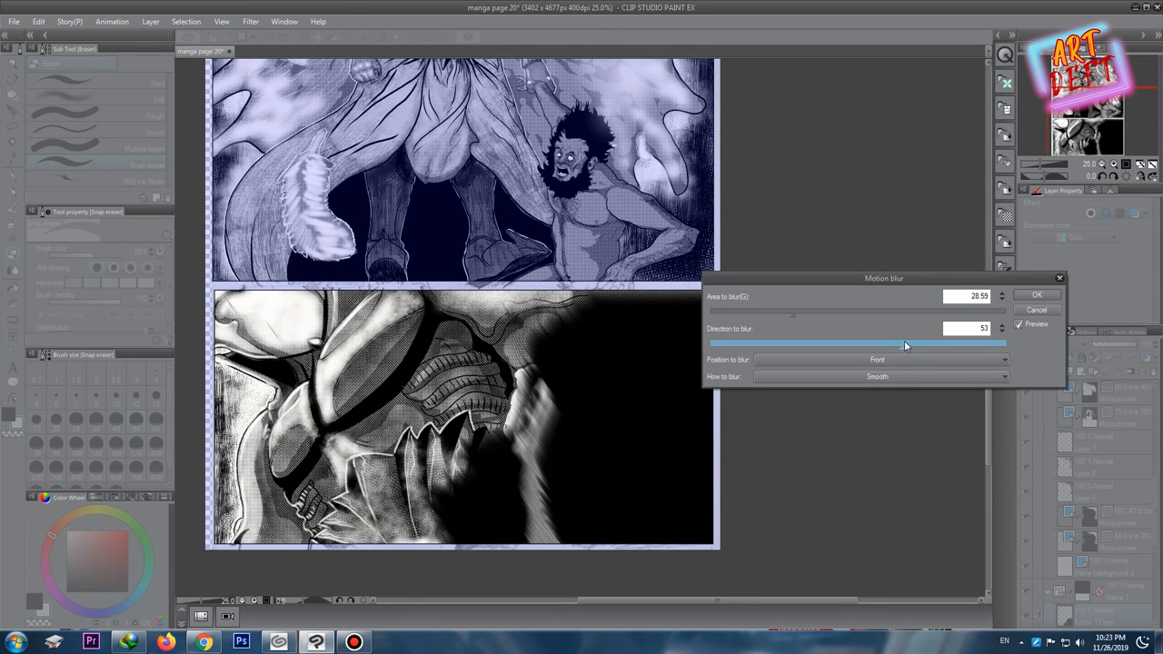
pyautogui.moveTo(909, 342); pyautogui.dragTo(800, 341)
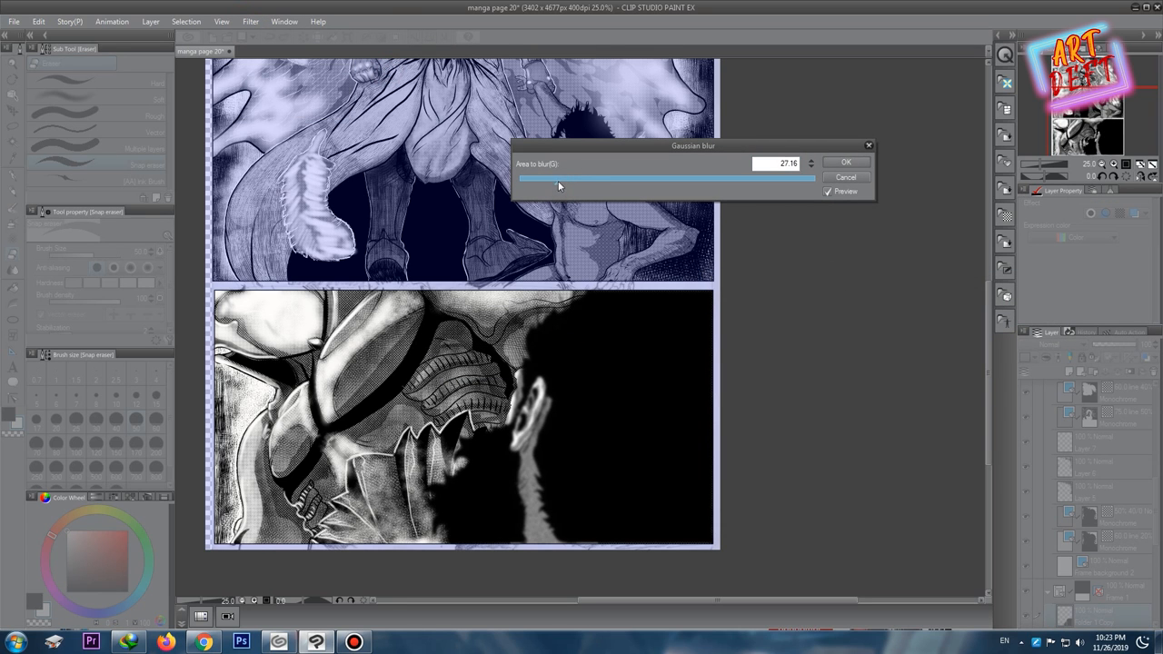
pyautogui.click(847, 162)
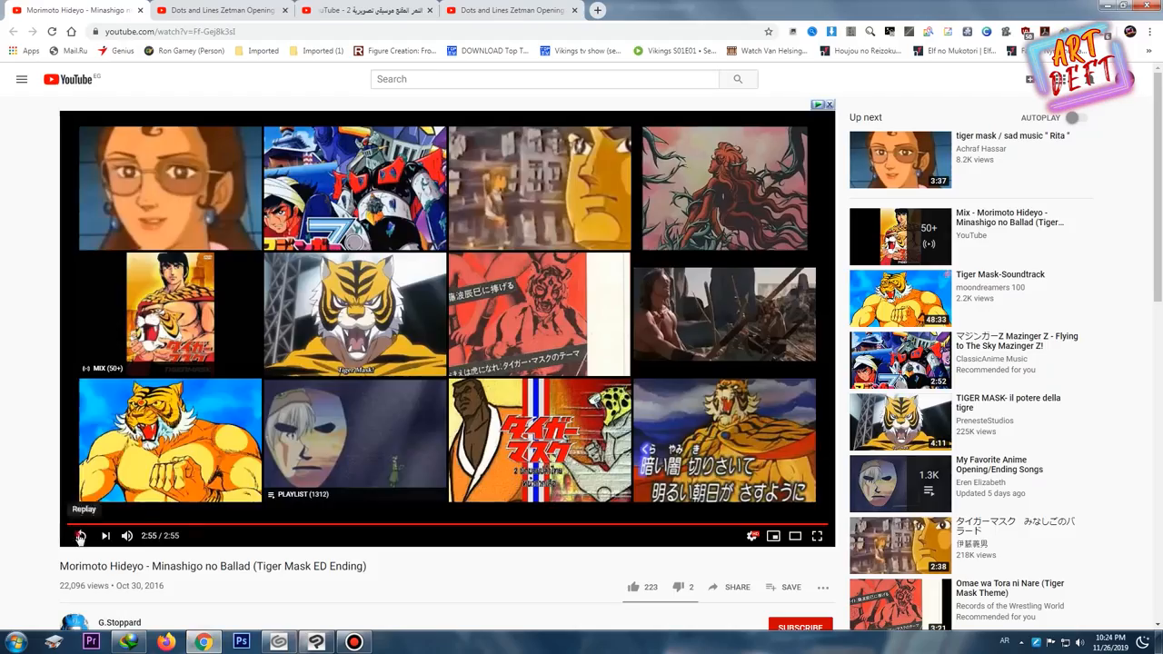
# Replay the finished Minashigo no Ballad Tiger Mask ending video.
pyautogui.click(233, 640)
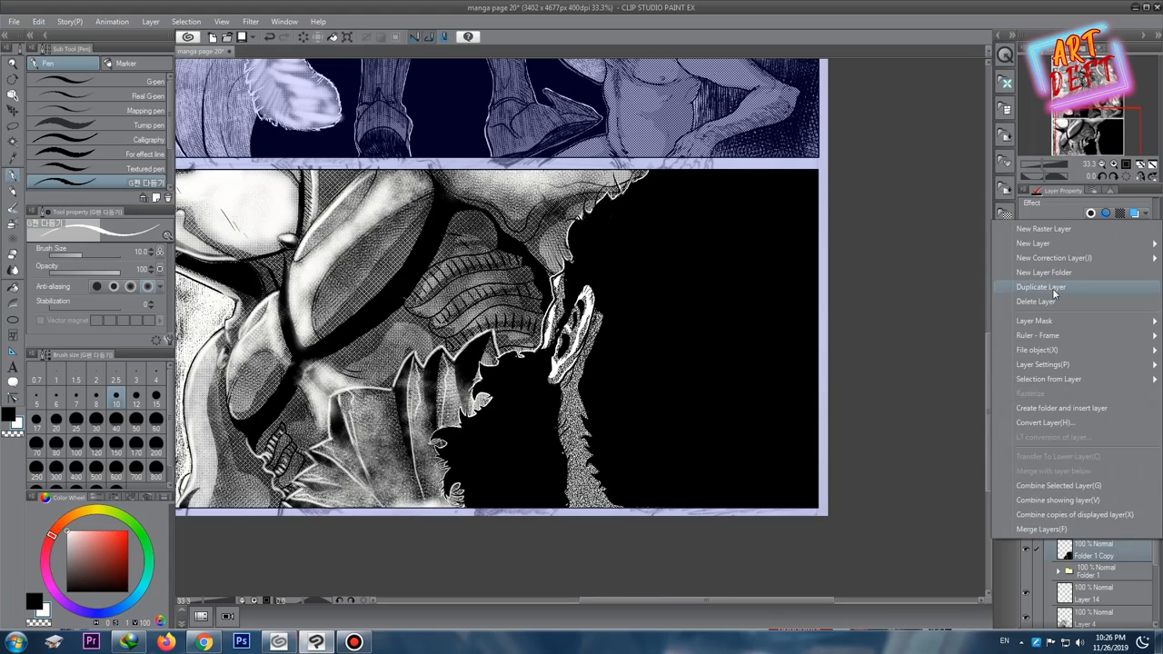
# Duplicate the current layer and select a toned layer to show its tone settings.
pyautogui.click(1040, 287)
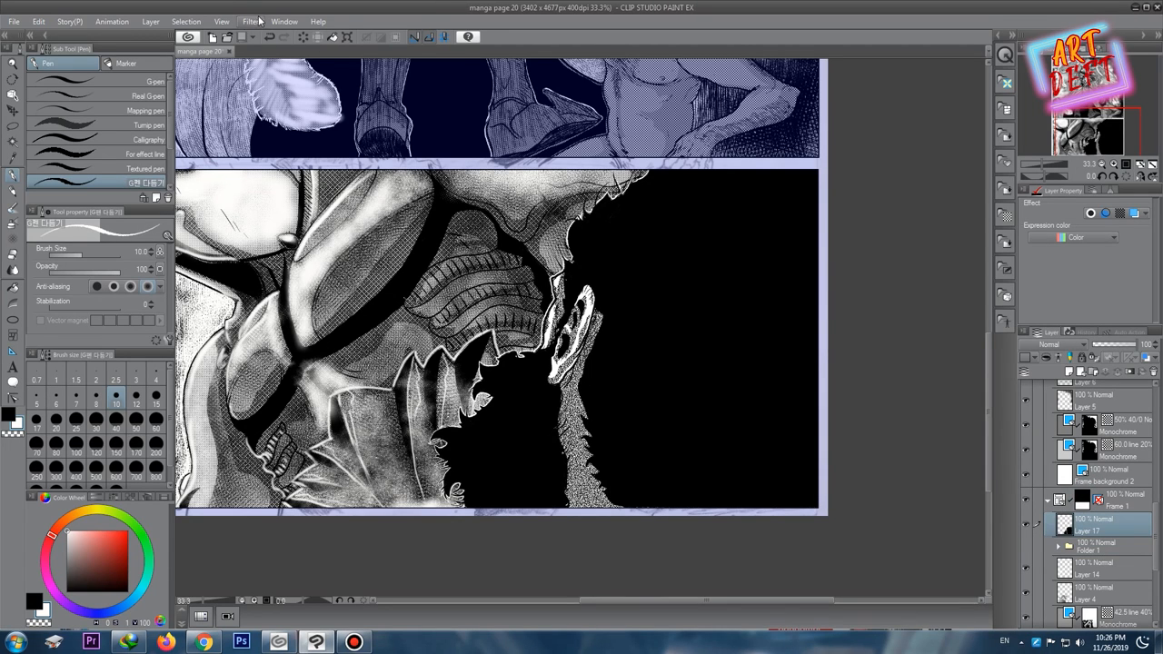
pyautogui.click(251, 20)
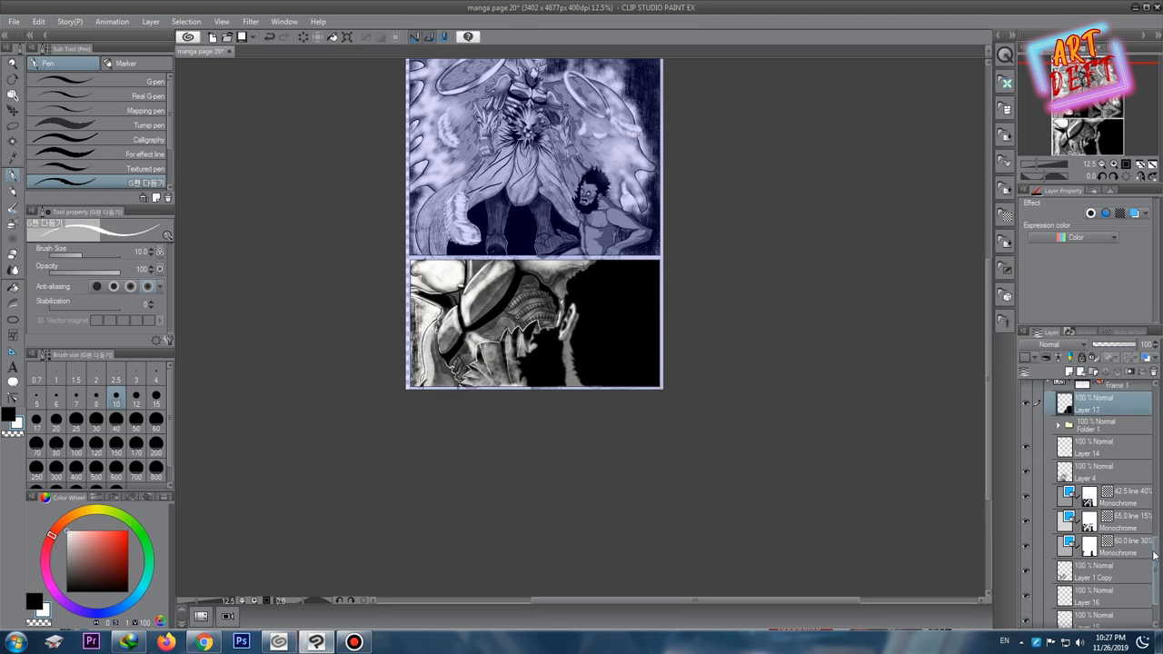
pyautogui.click(1090, 543)
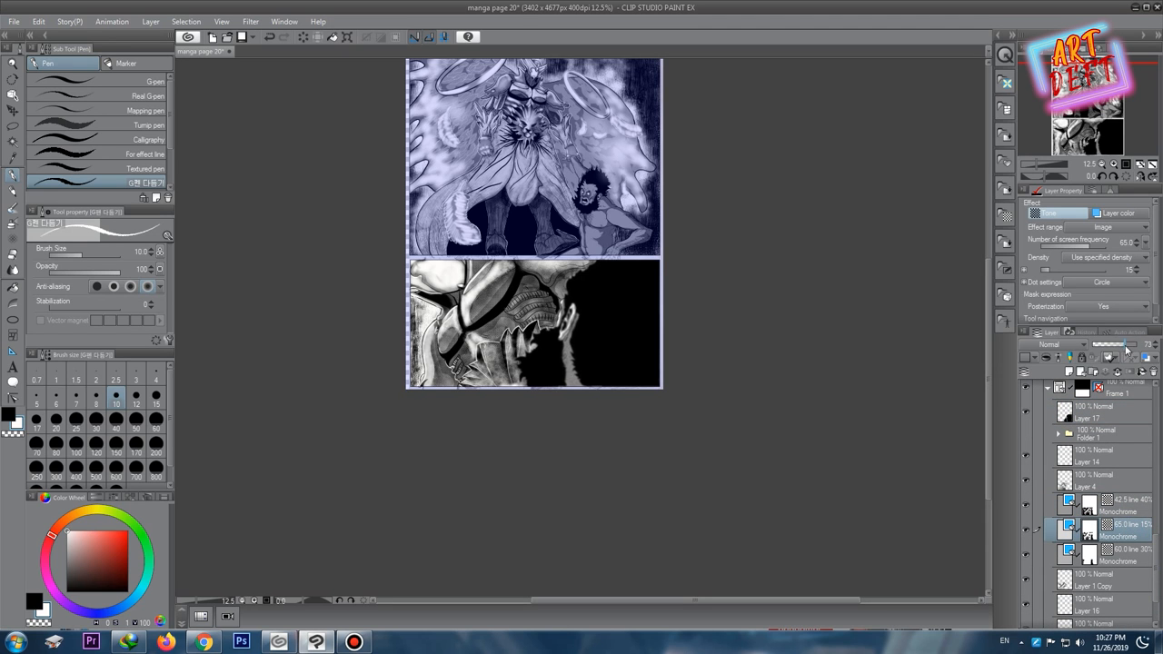